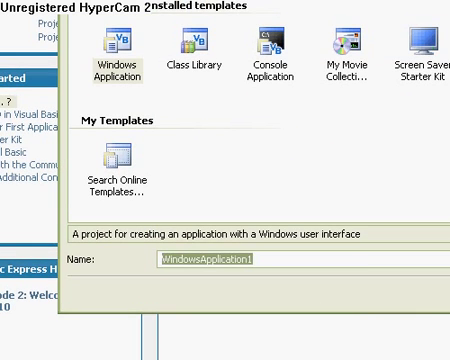
- Name the new Windows Application project 'Web Browser'
{"action": "type", "text": "Web Bro"}
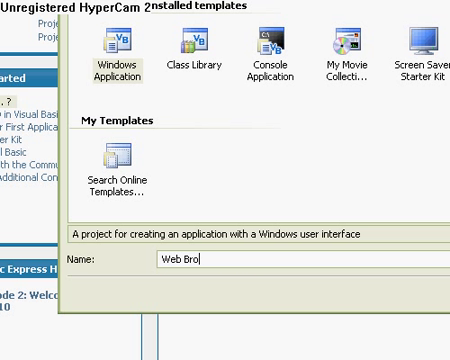
{"action": "type", "text": "wser"}
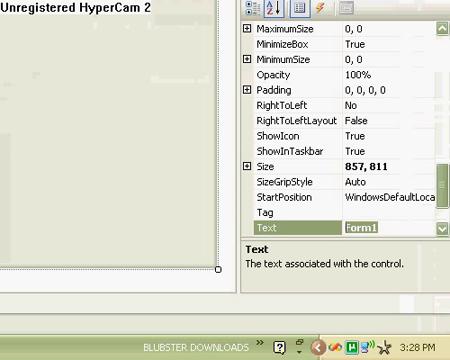
- Change the form's Text property from Form1 to 'Internet Browser'
{"action": "type", "text": "Inte"}
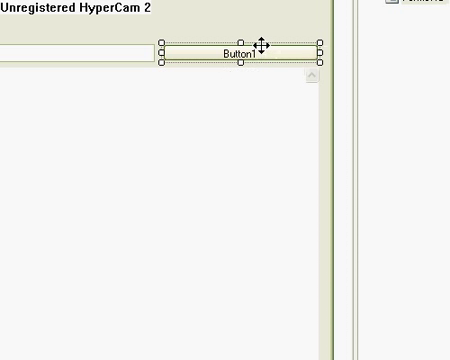
- Reposition Button1 to sit right of the address text box above the browser area
{"action": "left_click_drag", "start_coordinate": [240, 52], "coordinate": [240, 45]}
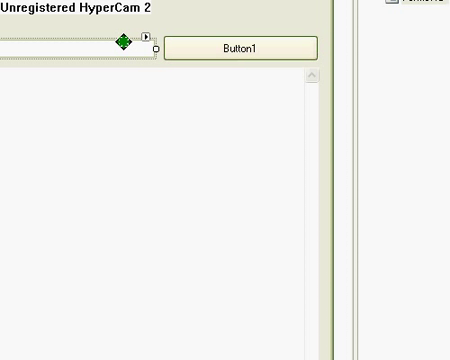
{"action": "mouse_move", "coordinate": [267, 48]}
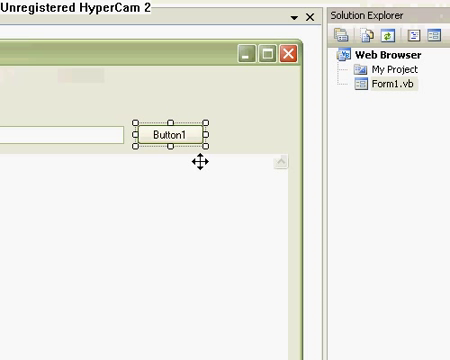
{"action": "left_click_drag", "start_coordinate": [180, 135], "coordinate": [248, 135]}
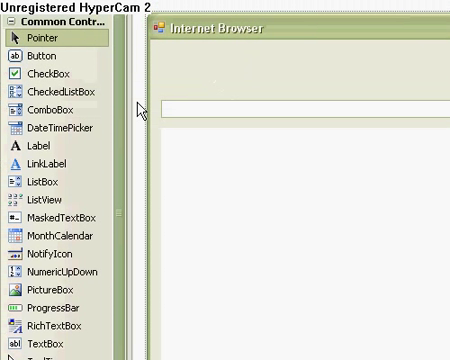
- Add an About menu to the menu strip with an 'About This…' item
{"action": "scroll", "scroll_direction": "down", "scroll_amount": 3}
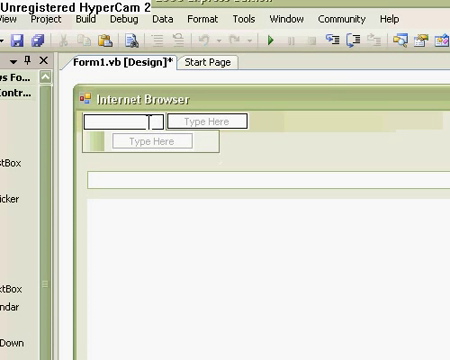
{"action": "type", "text": "About"}
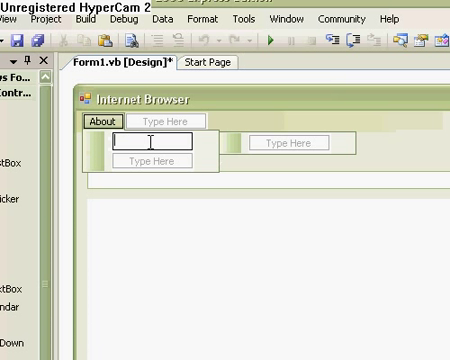
{"action": "type", "text": "About"}
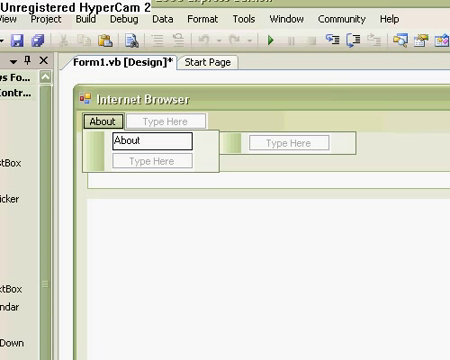
{"action": "type", "text": "This"}
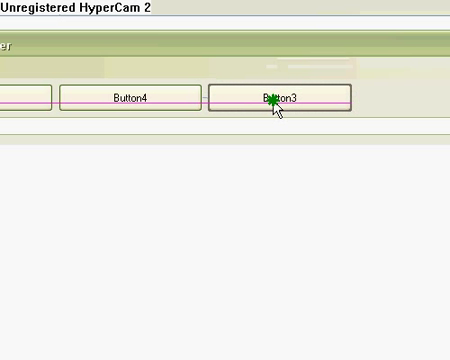
- Label the new buttons Stop, Forward and Back through their Text properties
{"action": "left_click", "coordinate": [275, 98]}
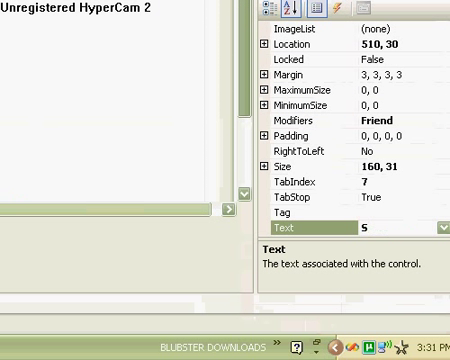
{"action": "type", "text": "Stop"}
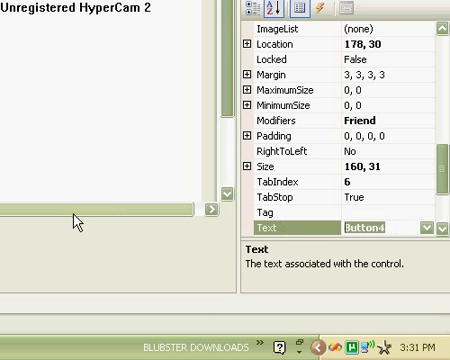
{"action": "type", "text": "Forward"}
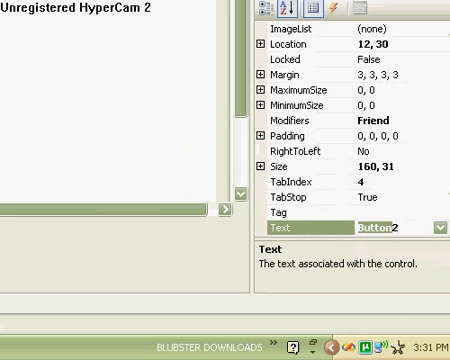
{"action": "type", "text": "B2"}
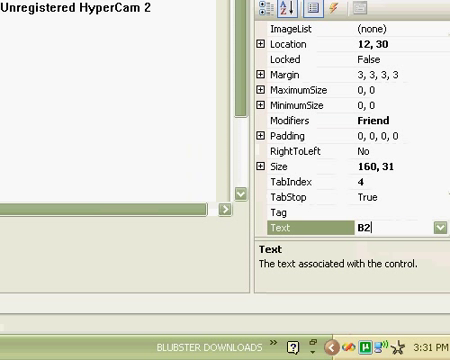
{"action": "type", "text": "Back"}
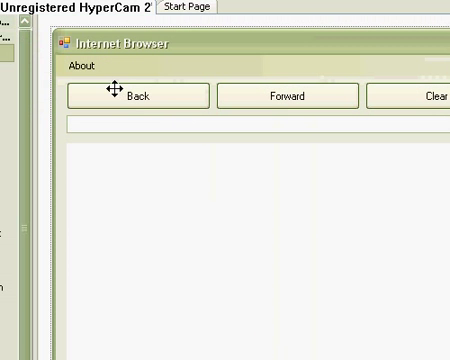
{"action": "mouse_move", "coordinate": [250, 182]}
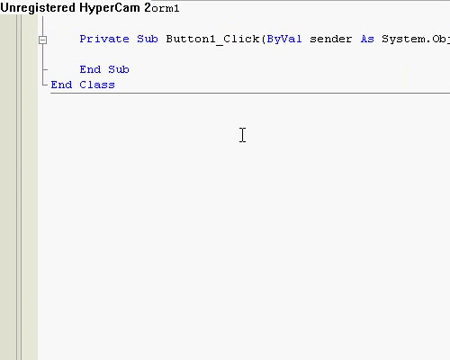
- Write WebBrowser1.Navigate(TextBox1.Text) in Button1's click handler
{"action": "type", "text": "WebBro"}
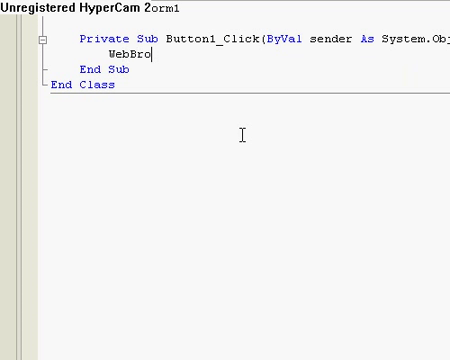
{"action": "type", "text": "wser1.Navigate ("}
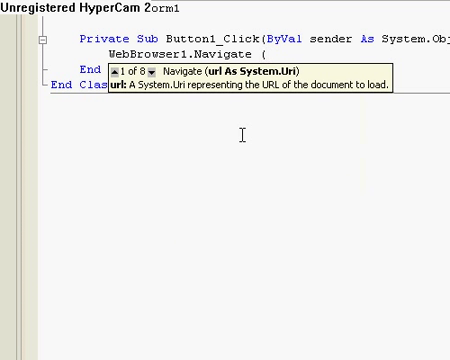
{"action": "type", "text": "TextBox1"}
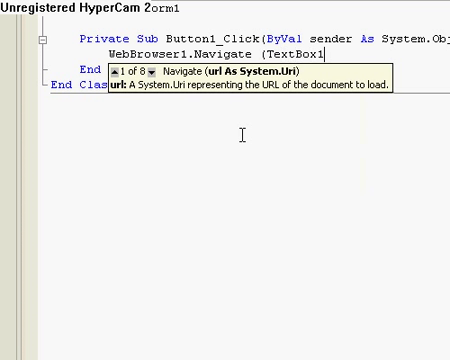
{"action": "type", "text": ".Text)"}
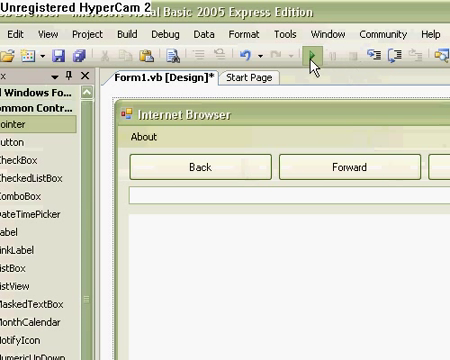
{"action": "mouse_move", "coordinate": [388, 195]}
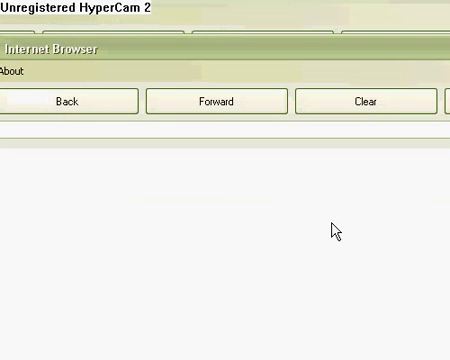
{"action": "type", "text": "www.googl"}
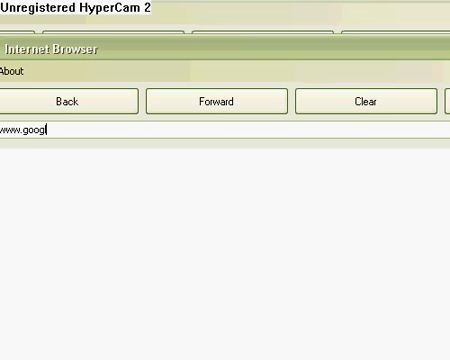
{"action": "type", "text": "le.com"}
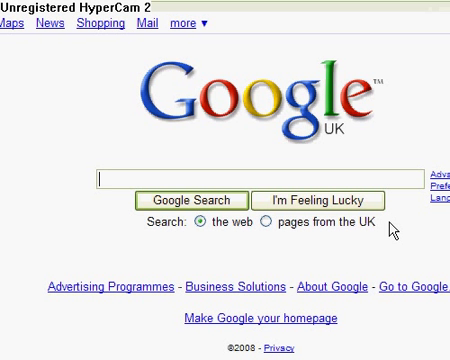
{"action": "mouse_move", "coordinate": [278, 105]}
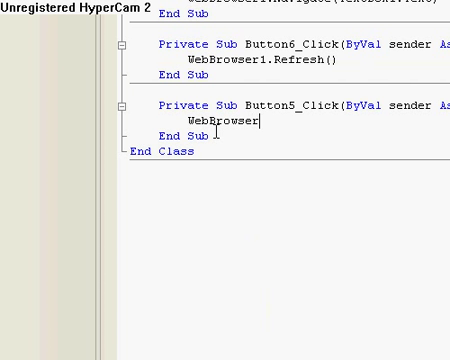
- Code Stop and Clear handlers, then GoForward and GoBack calls for Forward and Back
{"action": "type", "text": ".Stop("}
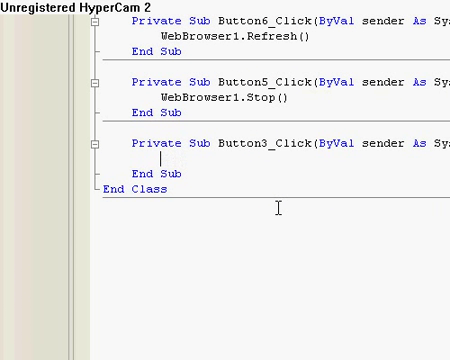
{"action": "type", "text": "Tex"}
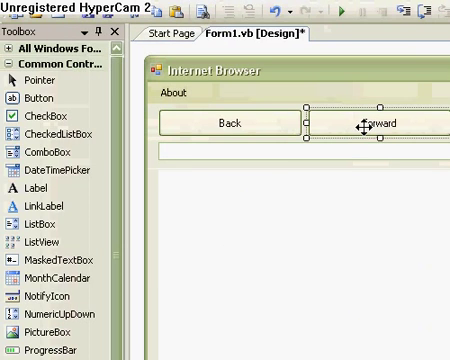
{"action": "double_click", "coordinate": [372, 130]}
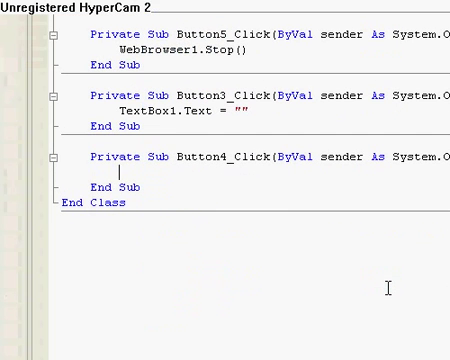
{"action": "type", "text": "WebBrowser1.GoForward("}
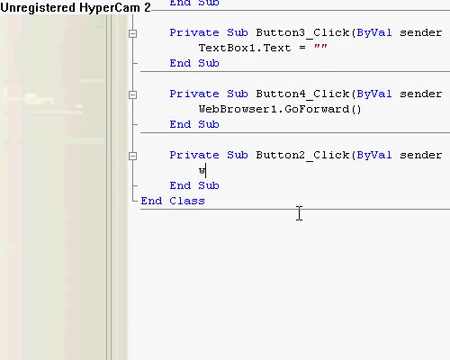
{"action": "type", "text": "webBrowser"}
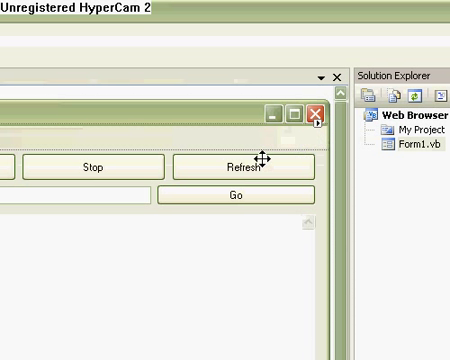
- Add a Home Page button beside Clear whose handler calls WebBrowser1.GoHome()
{"action": "left_click", "coordinate": [247, 167]}
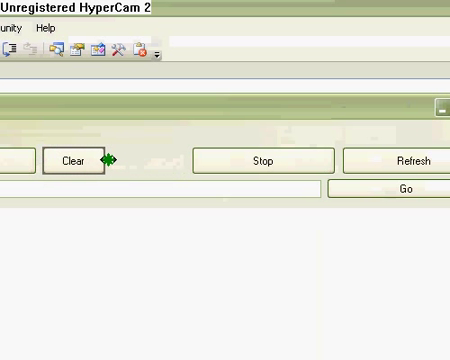
{"action": "left_click", "coordinate": [62, 160]}
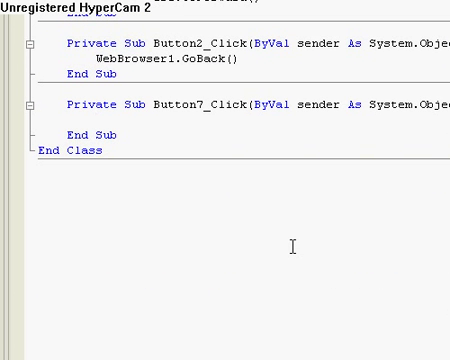
{"action": "type", "text": "WebBrowse"}
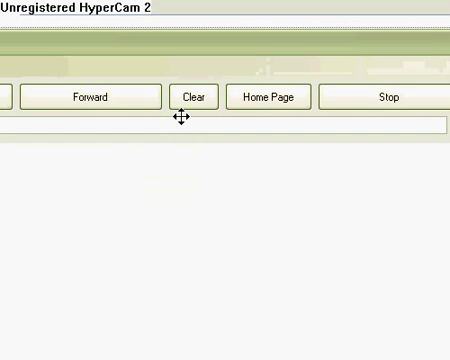
{"action": "mouse_move", "coordinate": [428, 40]}
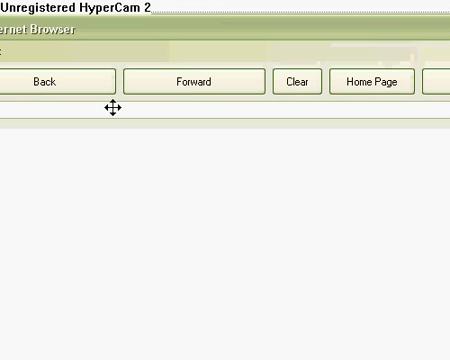
{"action": "mouse_move", "coordinate": [332, 148]}
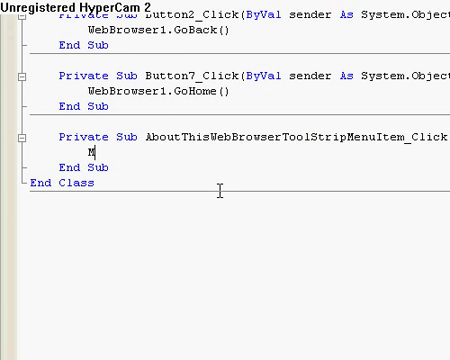
- Make the About item show MsgBox("This is the best web browser in the world!")
{"action": "type", "text": "sgBox("}
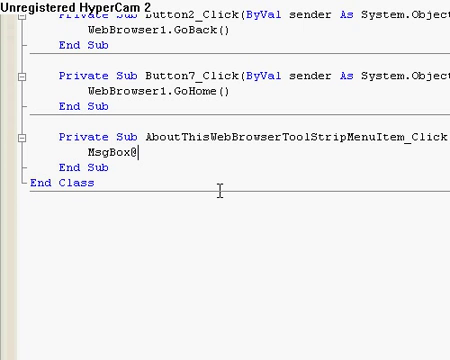
{"action": "type", "text": "\"T"}
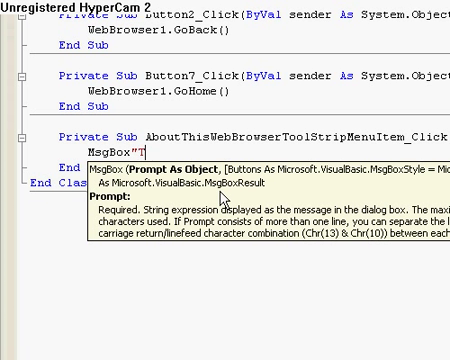
{"action": "type", "text": "his is the best we"}
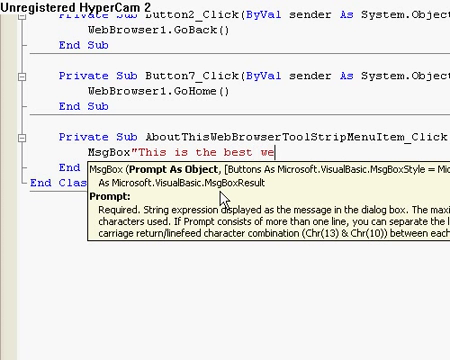
{"action": "type", "text": "b browser"}
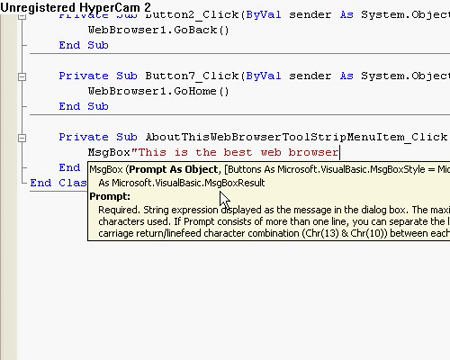
{"action": "type", "text": "in the worl"}
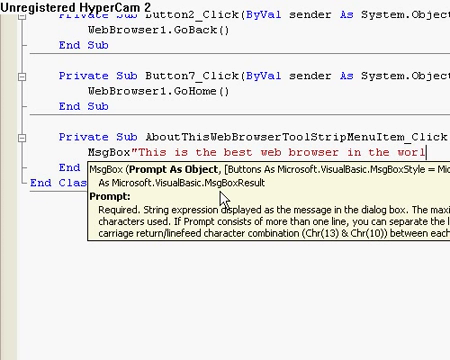
{"action": "type", "text": "!"}
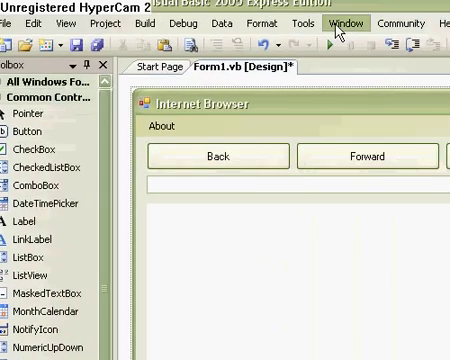
{"action": "mouse_move", "coordinate": [256, 206]}
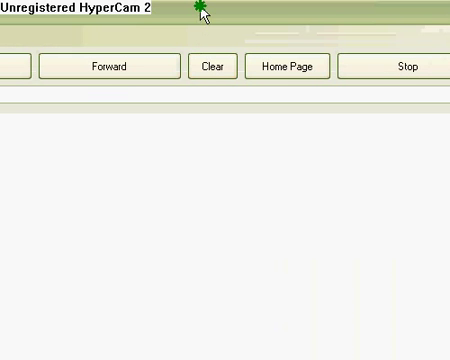
- Show the 'best web browser in the world!' About message and dismiss it with OK
{"action": "left_click", "coordinate": [193, 64]}
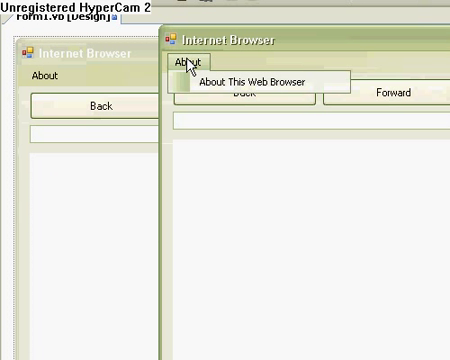
{"action": "left_click", "coordinate": [261, 82]}
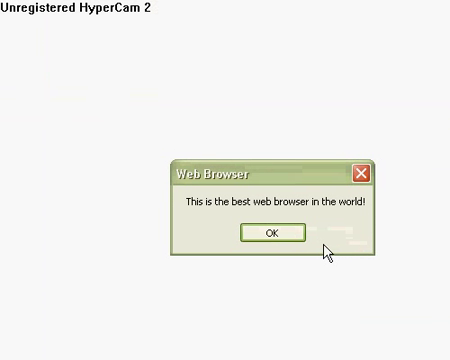
{"action": "left_click", "coordinate": [270, 232]}
{"action": "type", "text": "goog"}
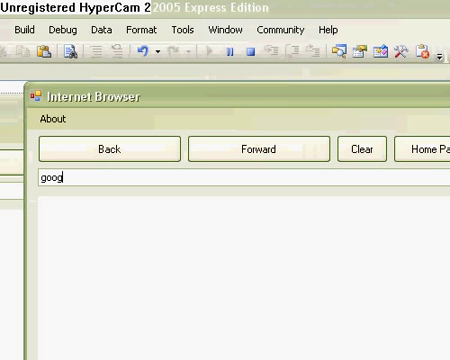
- Load google.com in the browser's address box, scroll the Google UK page, and reopen About
{"action": "type", "text": "le.com"}
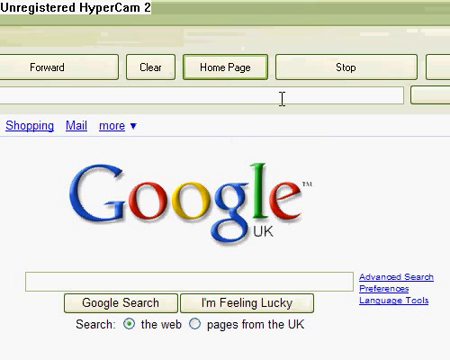
{"action": "scroll", "scroll_direction": "down", "scroll_amount": 3}
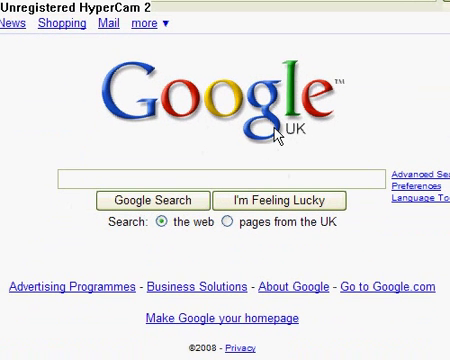
{"action": "mouse_move", "coordinate": [390, 148]}
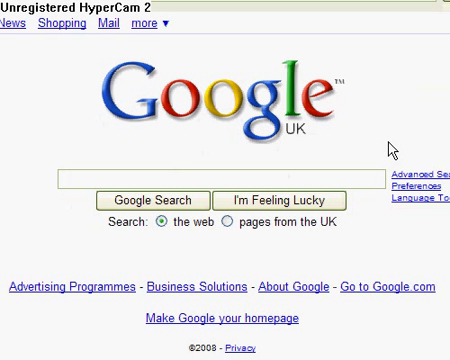
{"action": "mouse_move", "coordinate": [388, 142]}
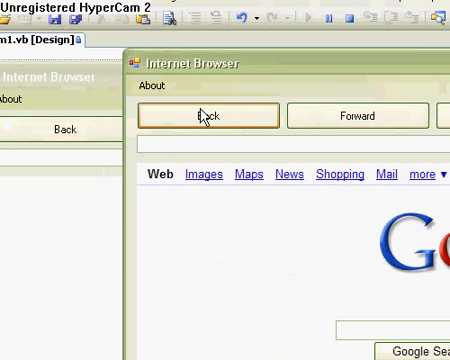
{"action": "left_click", "coordinate": [153, 91]}
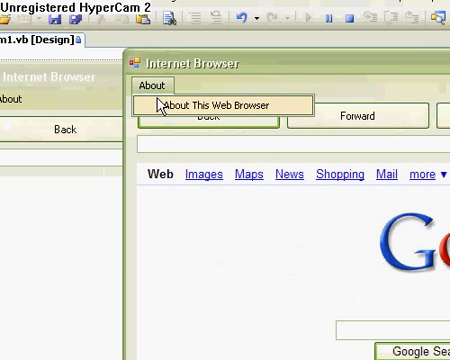